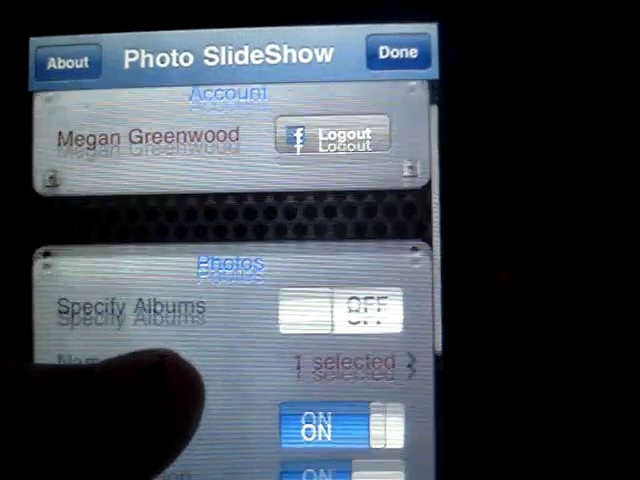
pyautogui.scroll(-3)
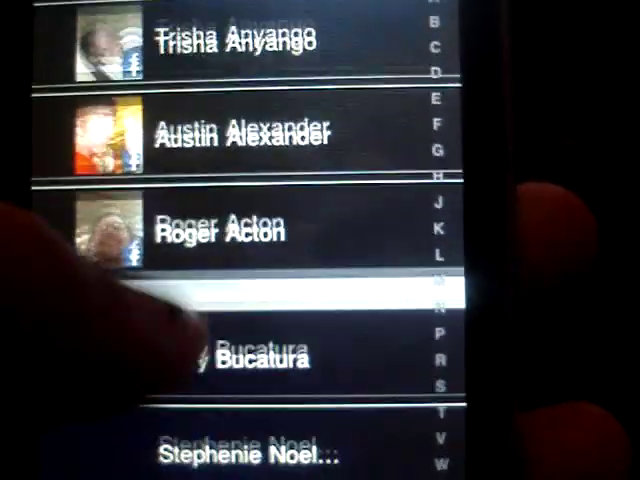
pyautogui.scroll(-3)
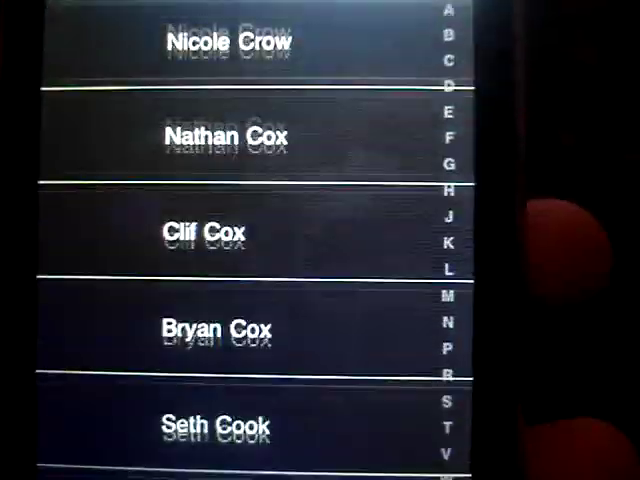